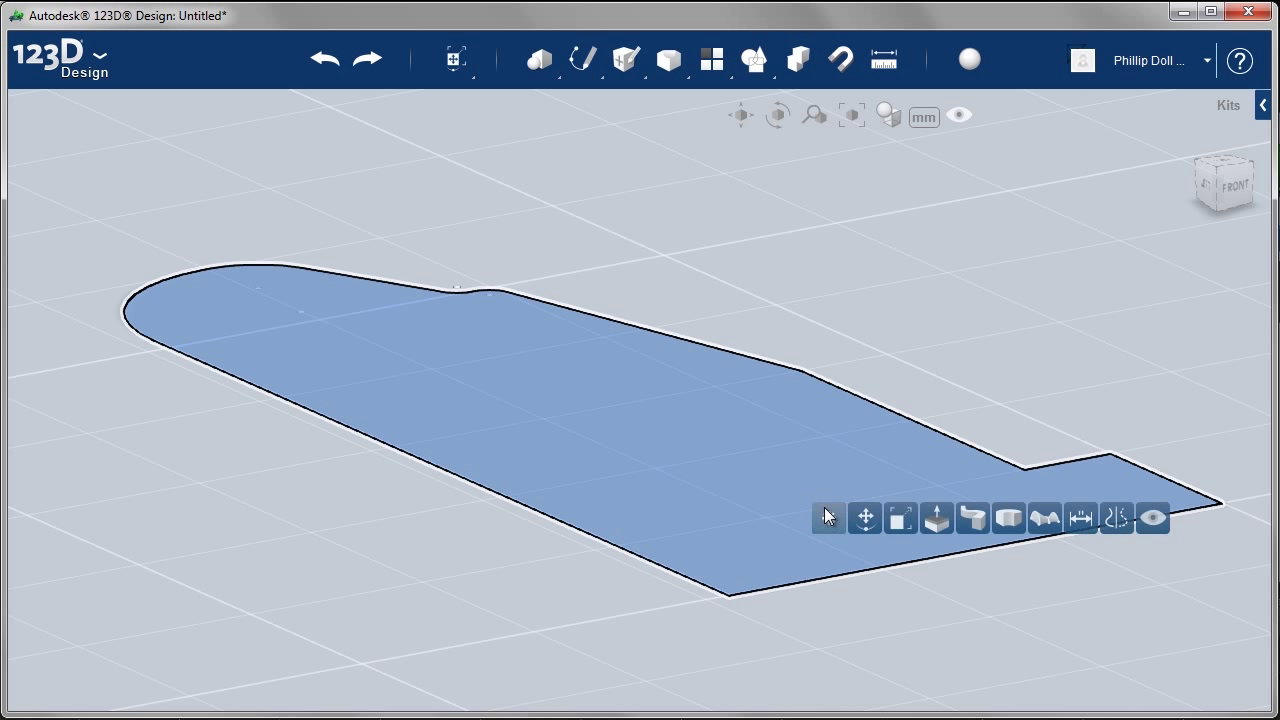
{"action": "mouse_move", "coordinate": [1008, 518]}
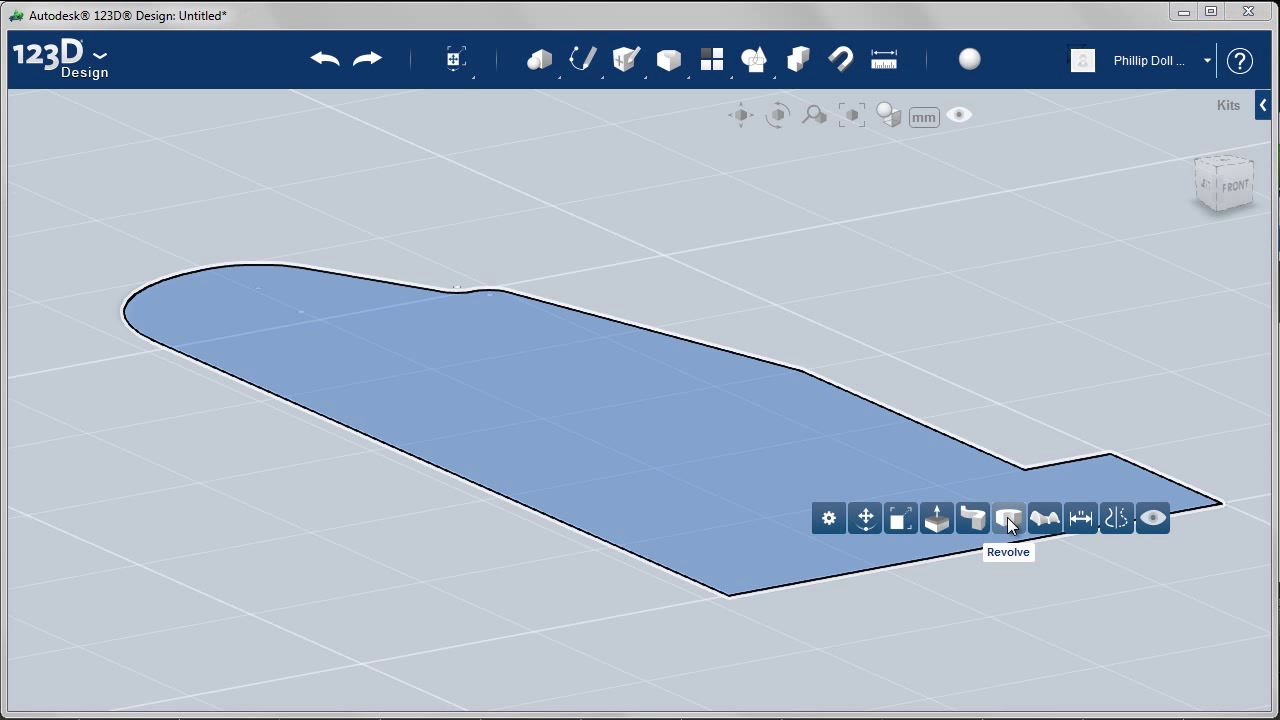
Step: Revolve the yo-yo profile sketch a full turn around its axis into a solid half
{"action": "left_click", "coordinate": [1008, 518]}
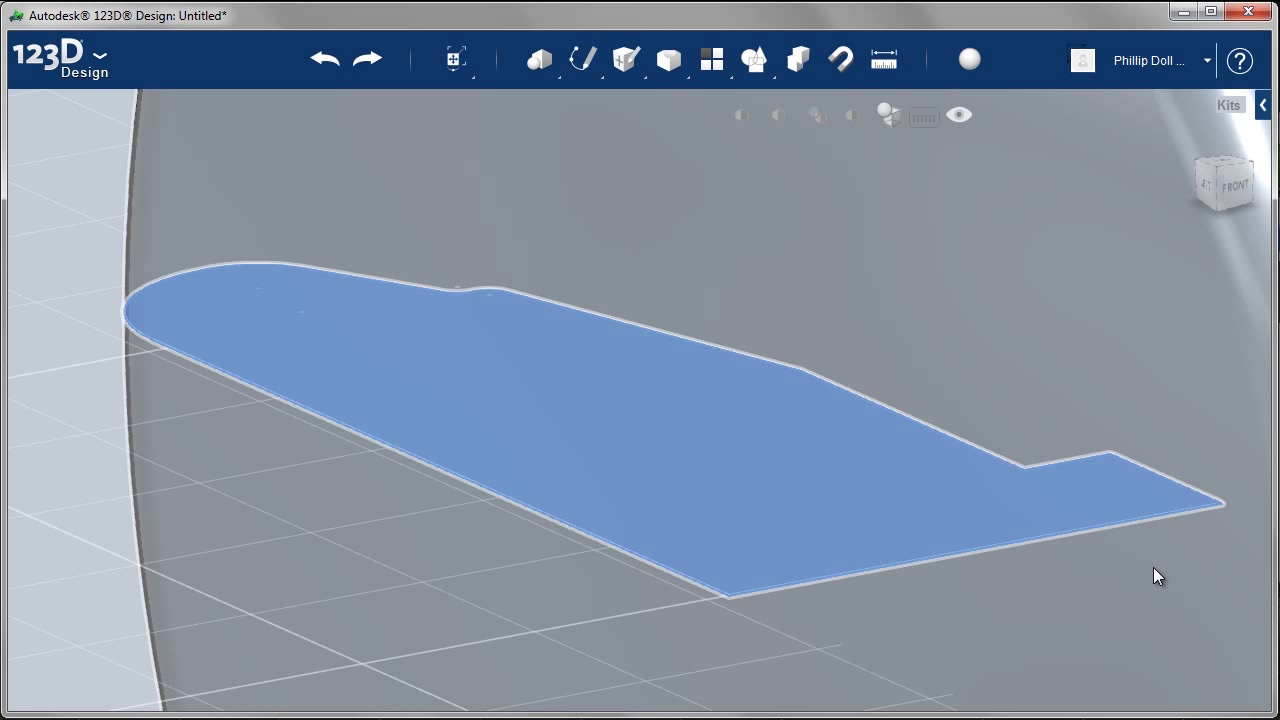
{"action": "left_click_drag", "start_coordinate": [1158, 576], "coordinate": [810, 430]}
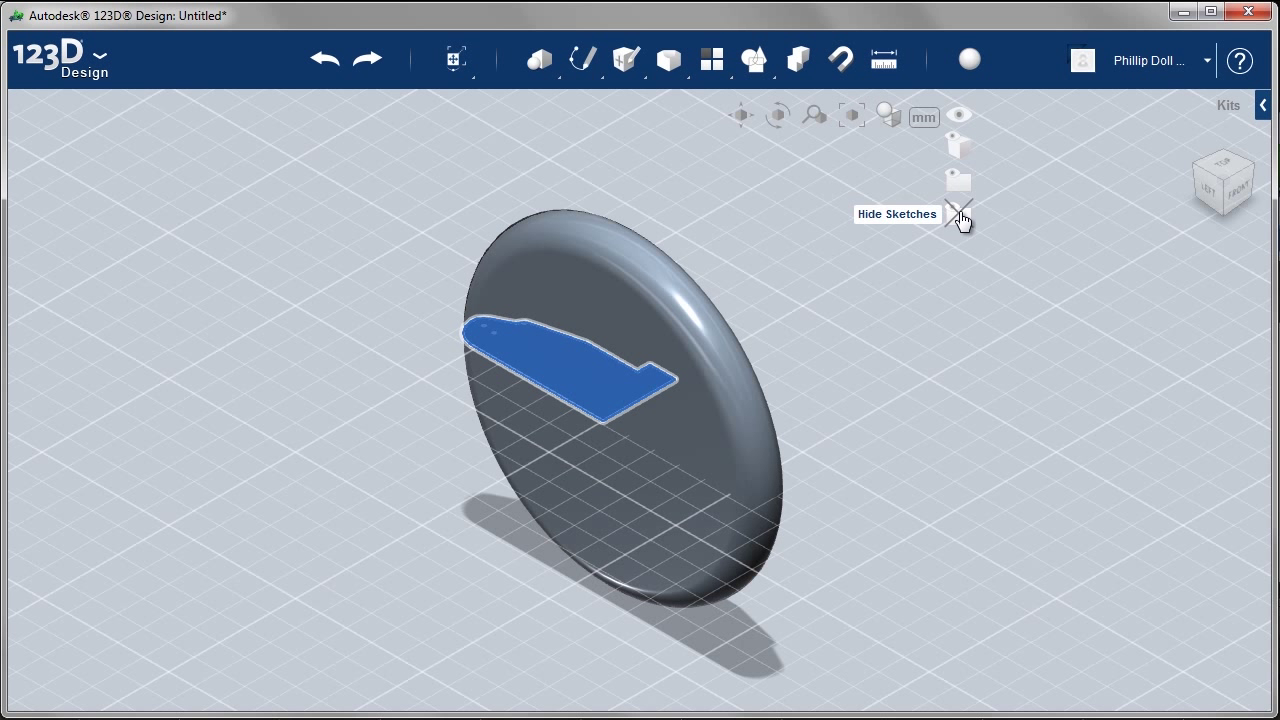
Step: Hide the profile sketch so only the revolved half-yo-yo solid remains visible
{"action": "left_click", "coordinate": [958, 214]}
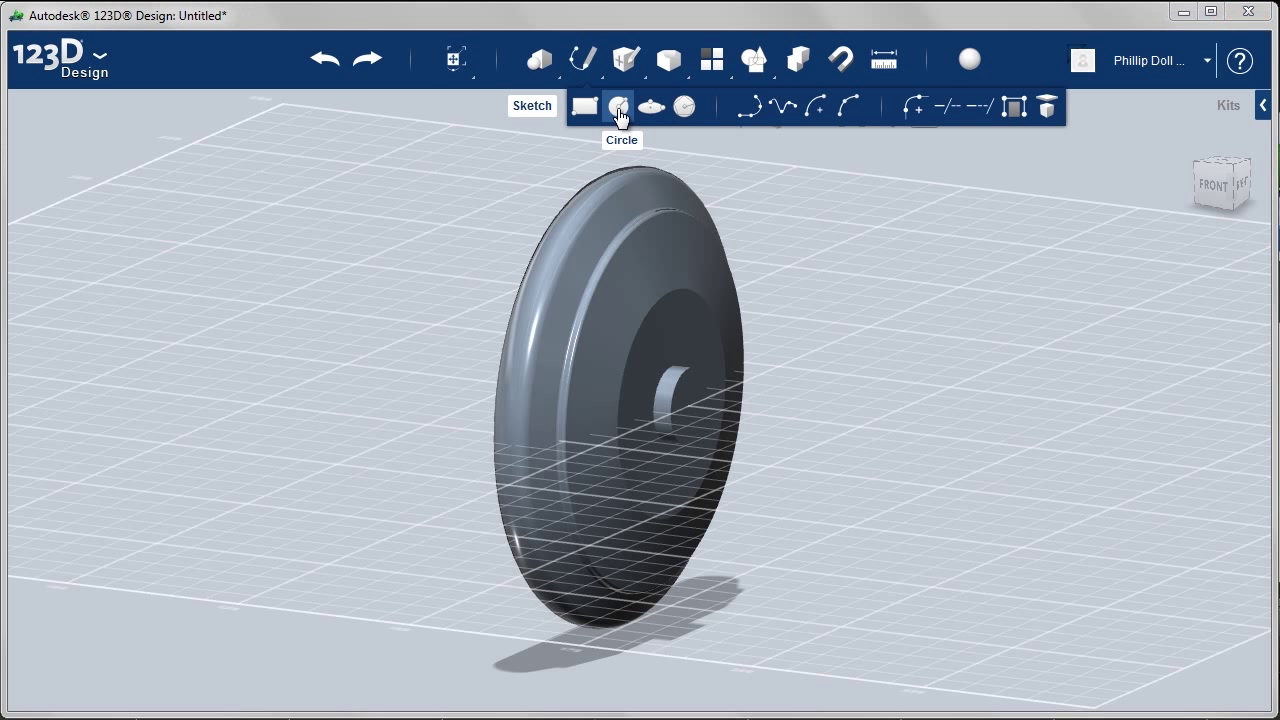
Step: Sketch a circle of radius 5 centred on the yo-yo half's hub face
{"action": "left_click", "coordinate": [618, 108]}
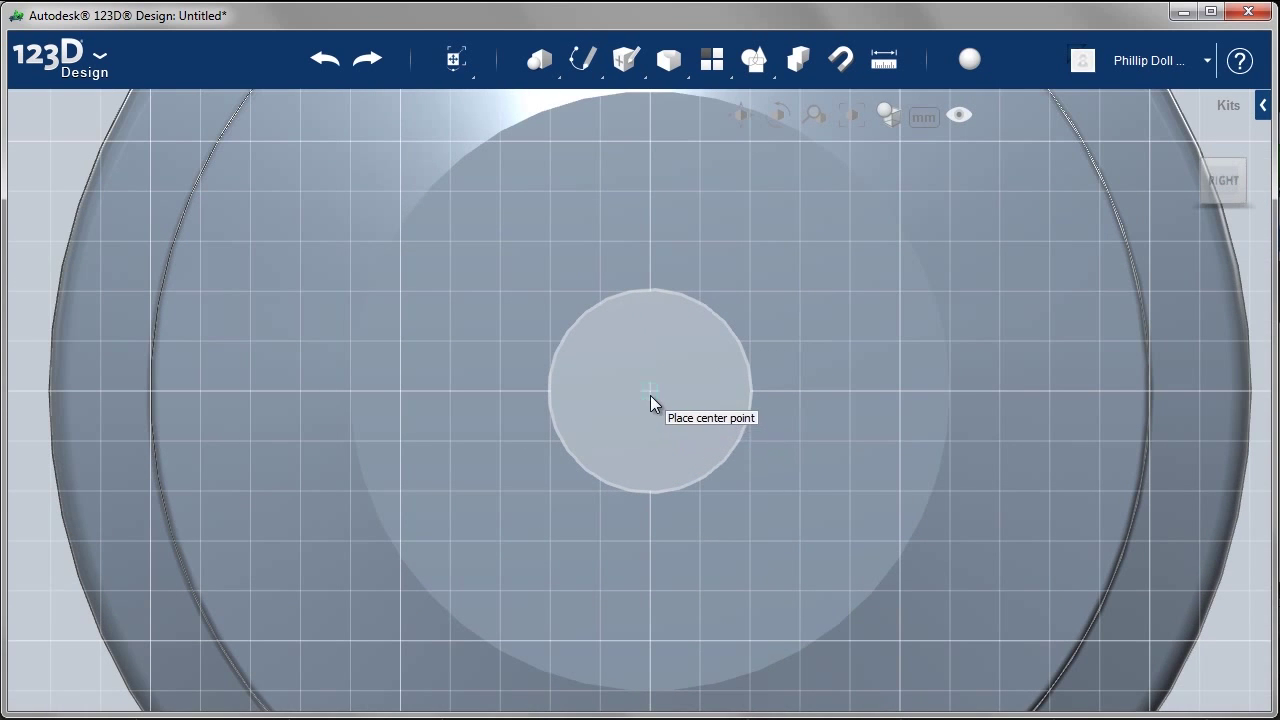
{"action": "left_click", "coordinate": [650, 388]}
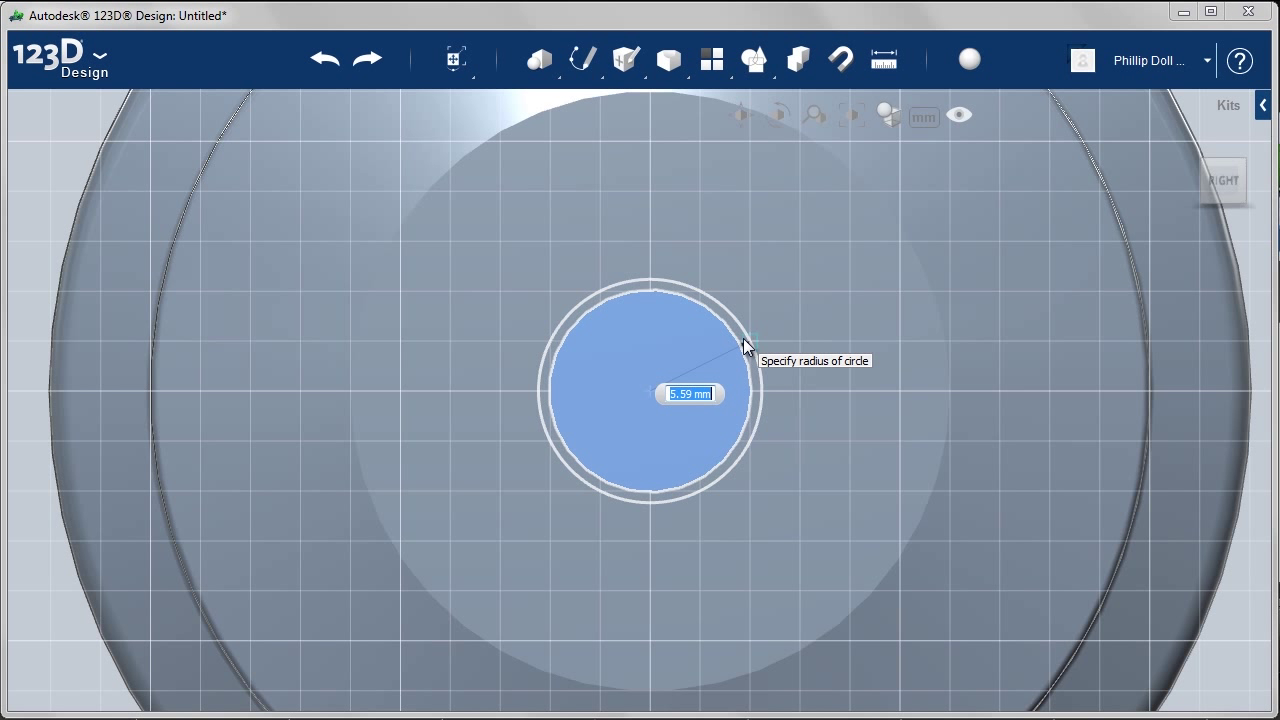
{"action": "type", "text": "5"}
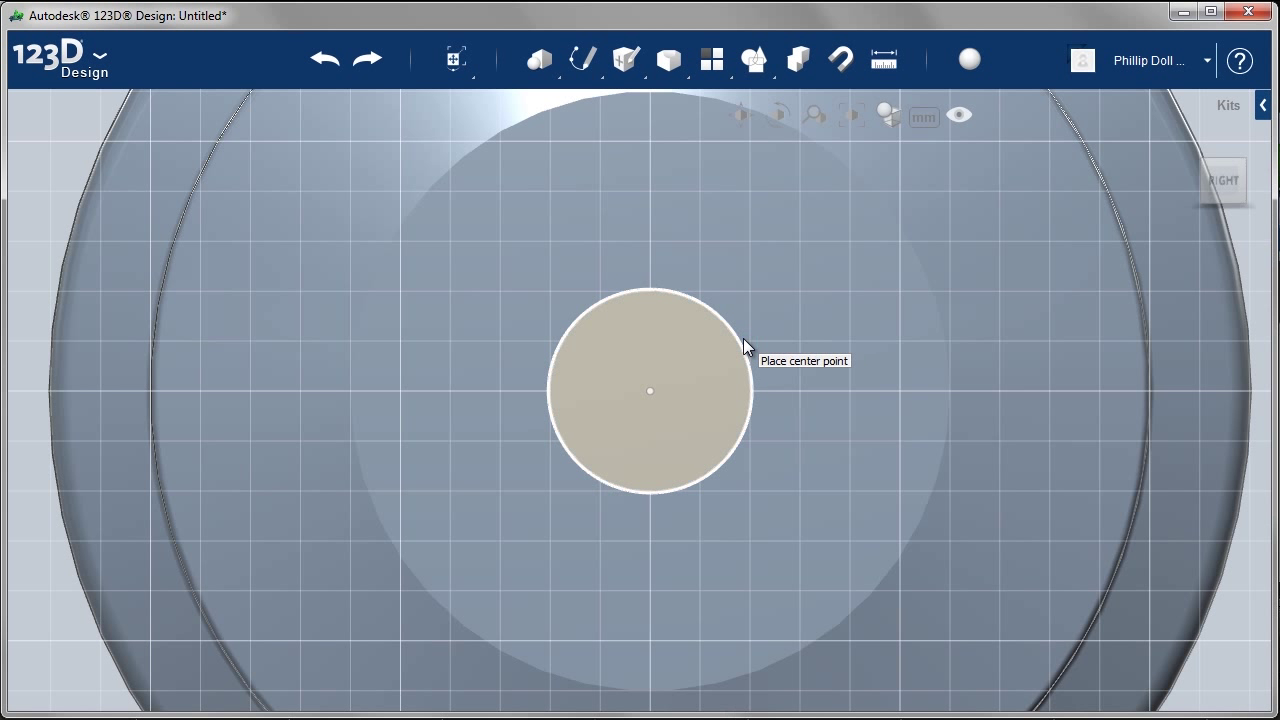
{"action": "mouse_move", "coordinate": [836, 424]}
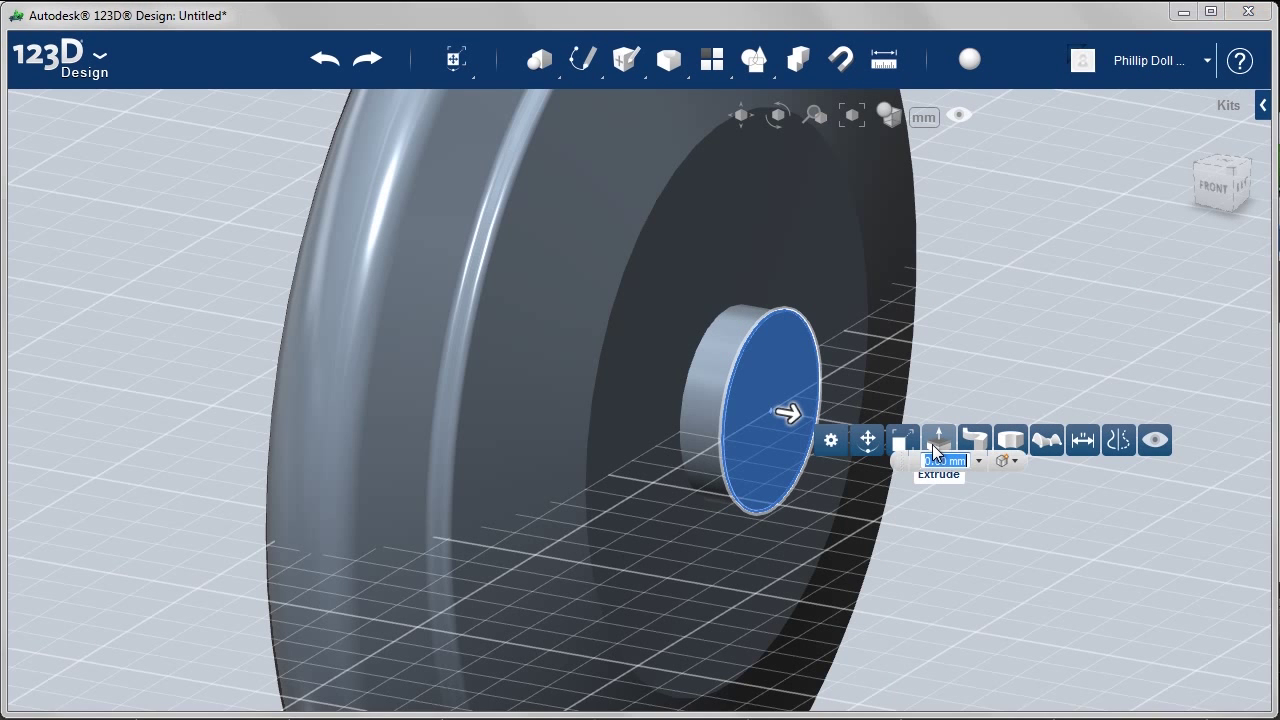
Step: Extrude the hub circle 15 mm as a New Solid to form a separate center pin
{"action": "left_click_drag", "start_coordinate": [788, 412], "coordinate": [696, 398]}
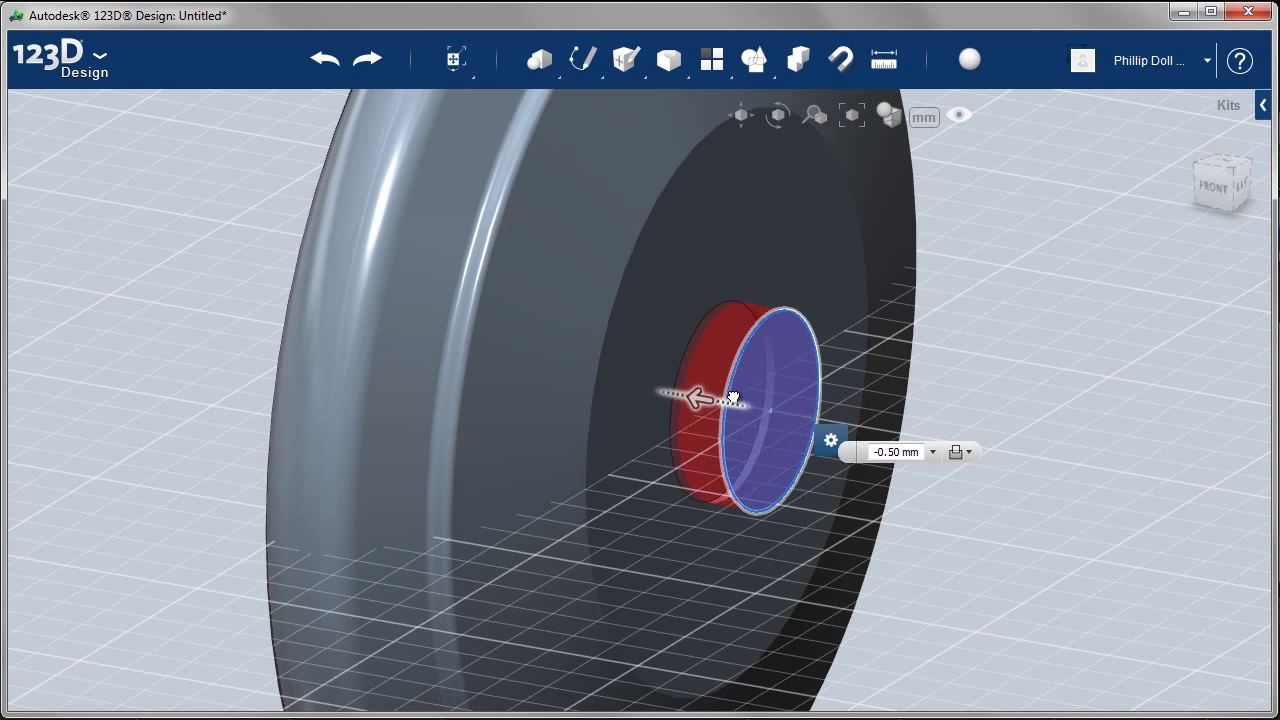
{"action": "left_click_drag", "start_coordinate": [700, 396], "coordinate": [568, 376]}
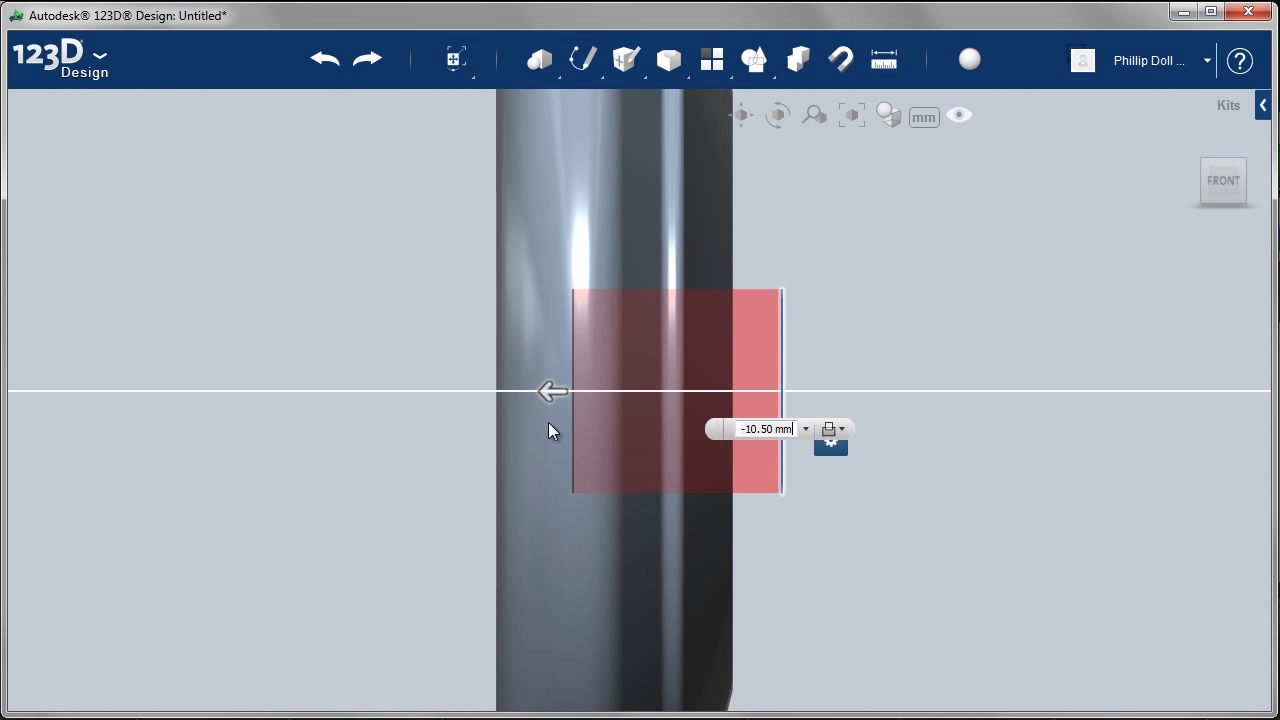
{"action": "left_click_drag", "start_coordinate": [556, 390], "coordinate": [460, 390]}
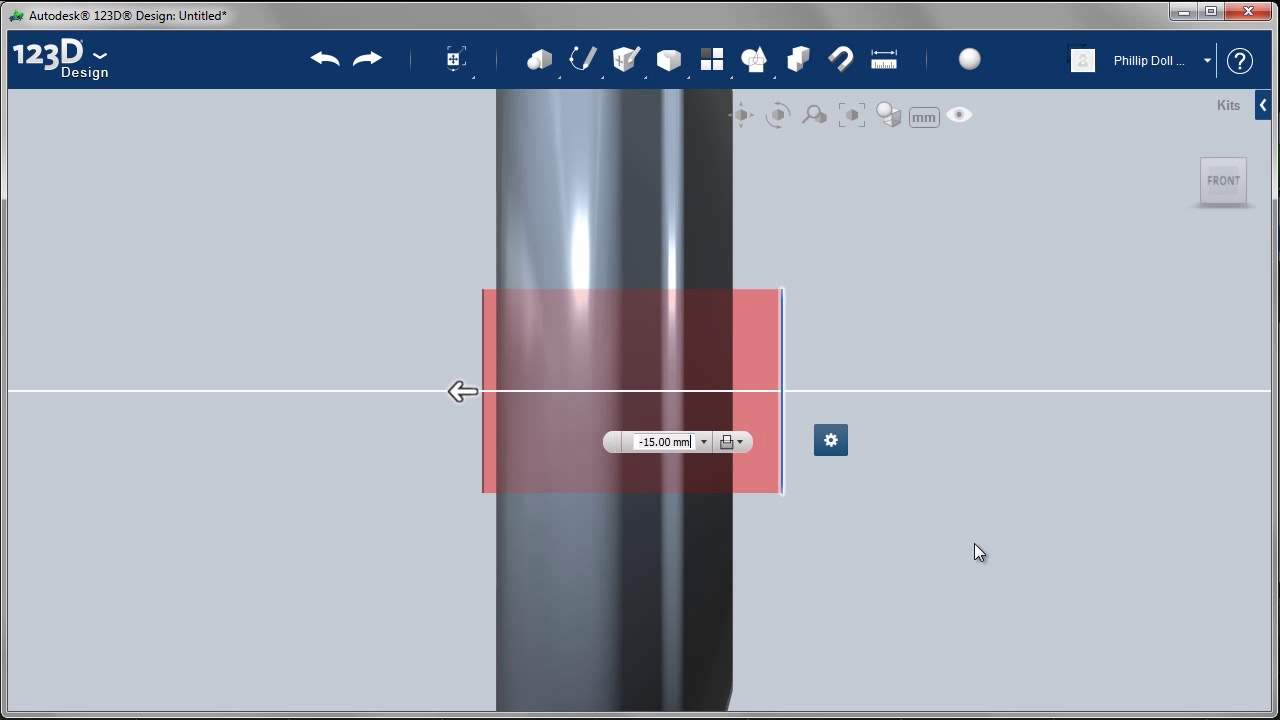
{"action": "mouse_move", "coordinate": [730, 442]}
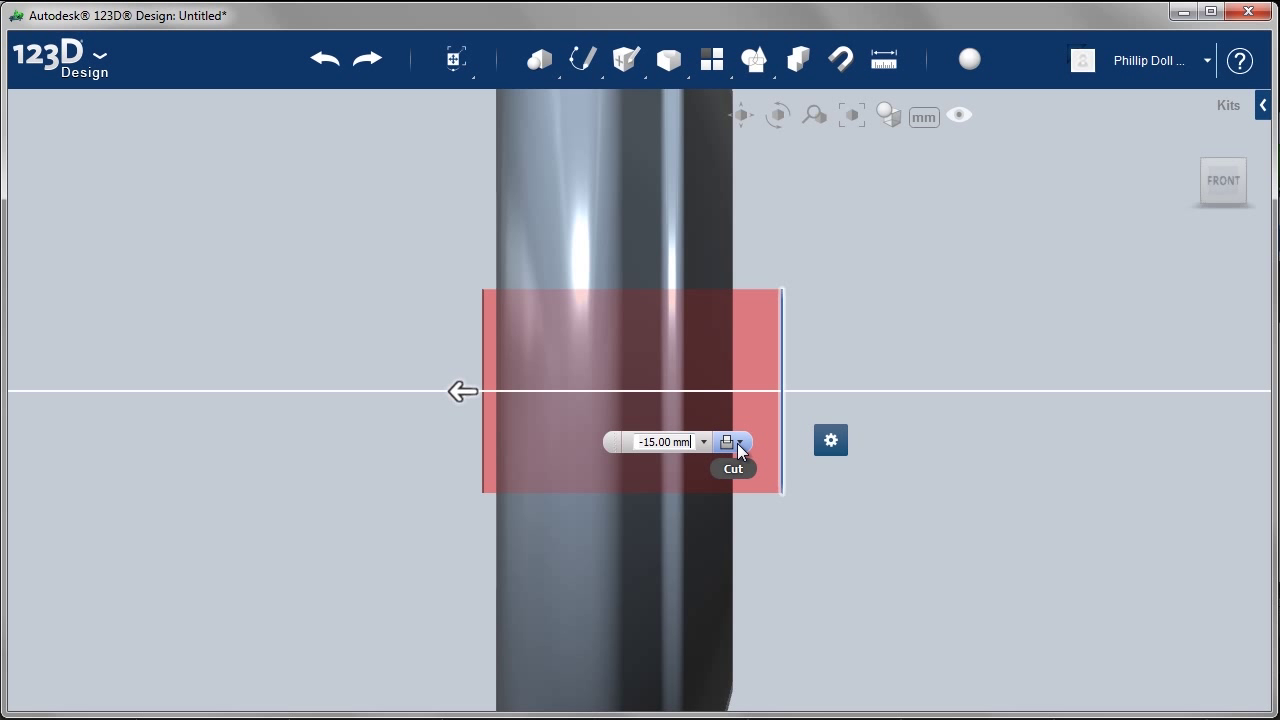
{"action": "left_click", "coordinate": [744, 442]}
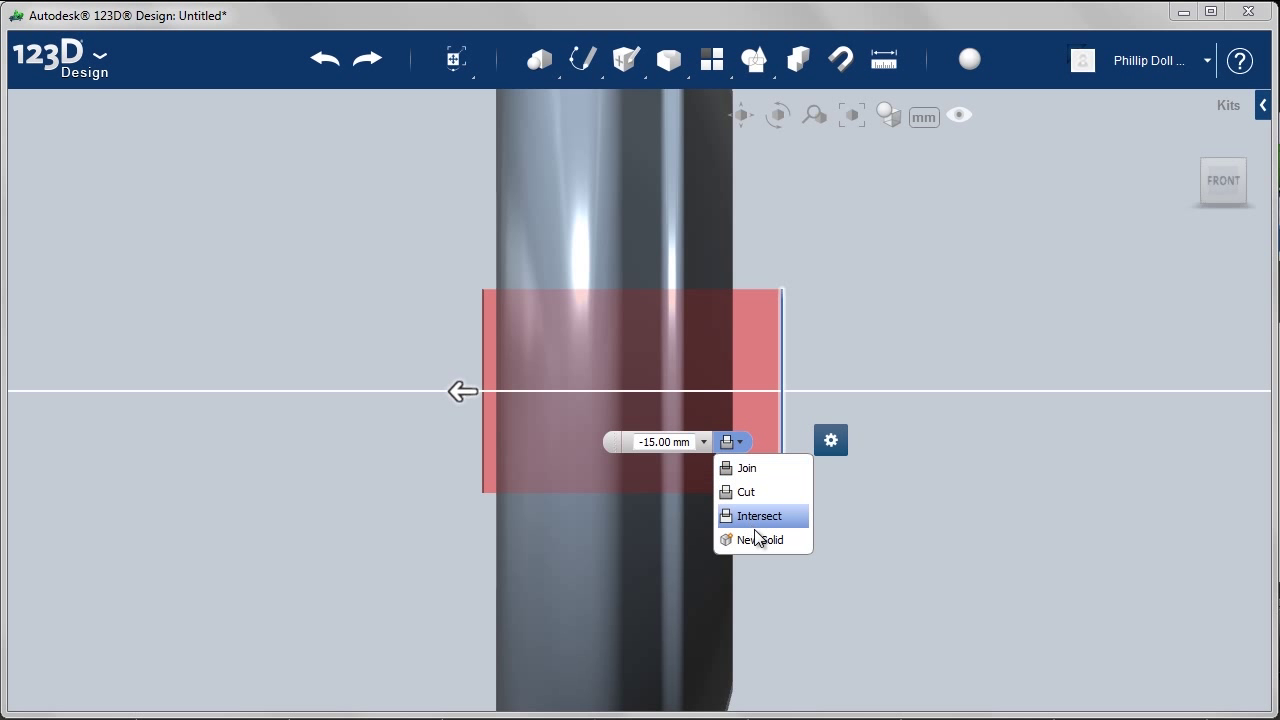
{"action": "left_click", "coordinate": [760, 516]}
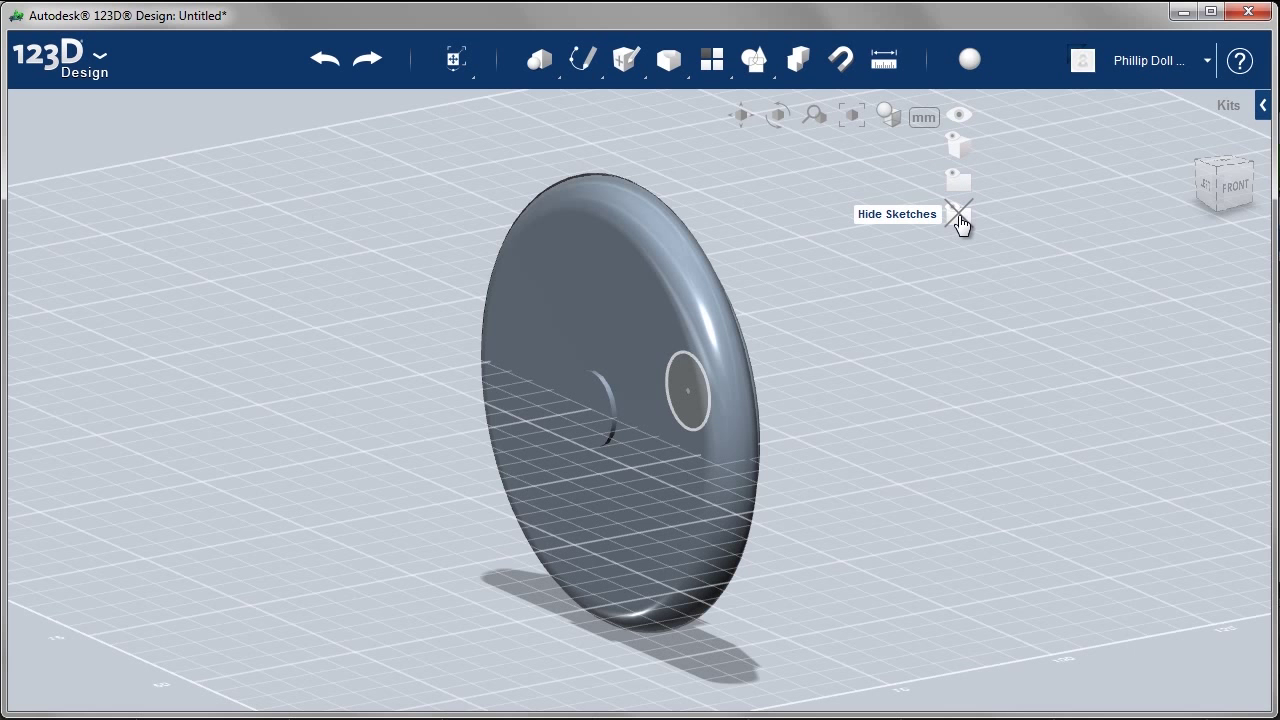
Step: Hide the circle sketch and fillet the circular edge around the hub opening
{"action": "left_click", "coordinate": [958, 212]}
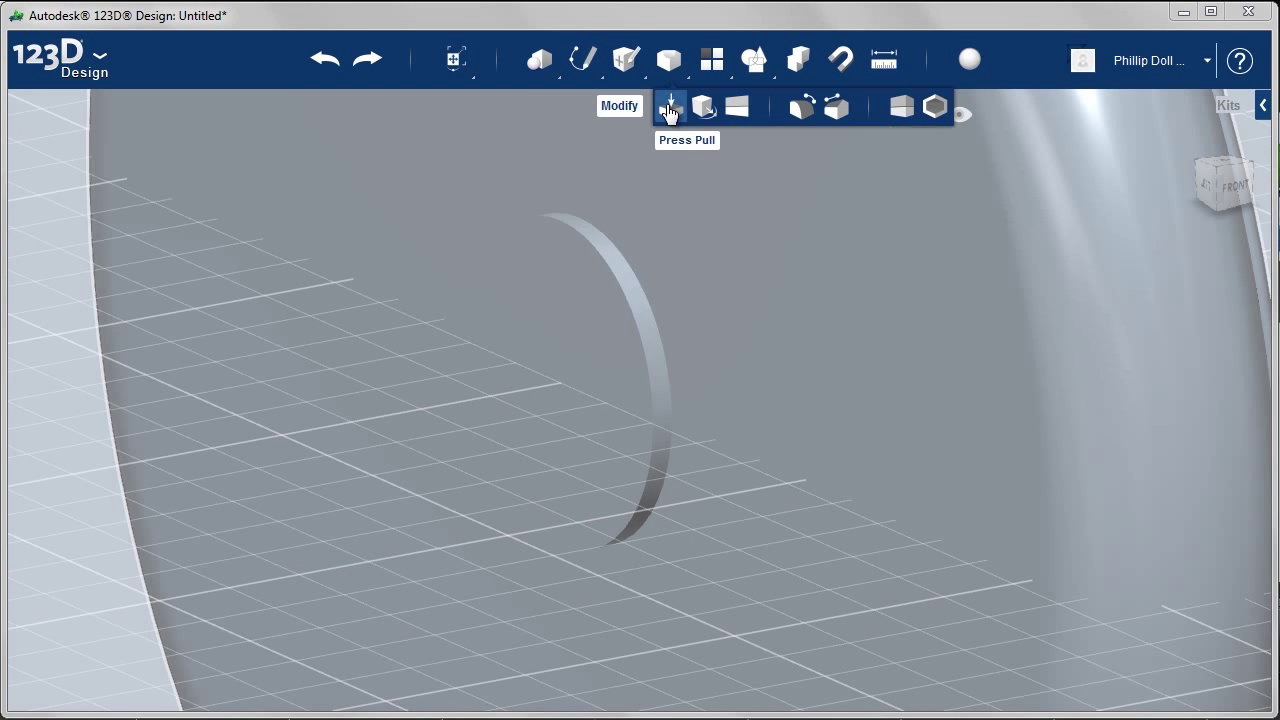
{"action": "left_click", "coordinate": [670, 106]}
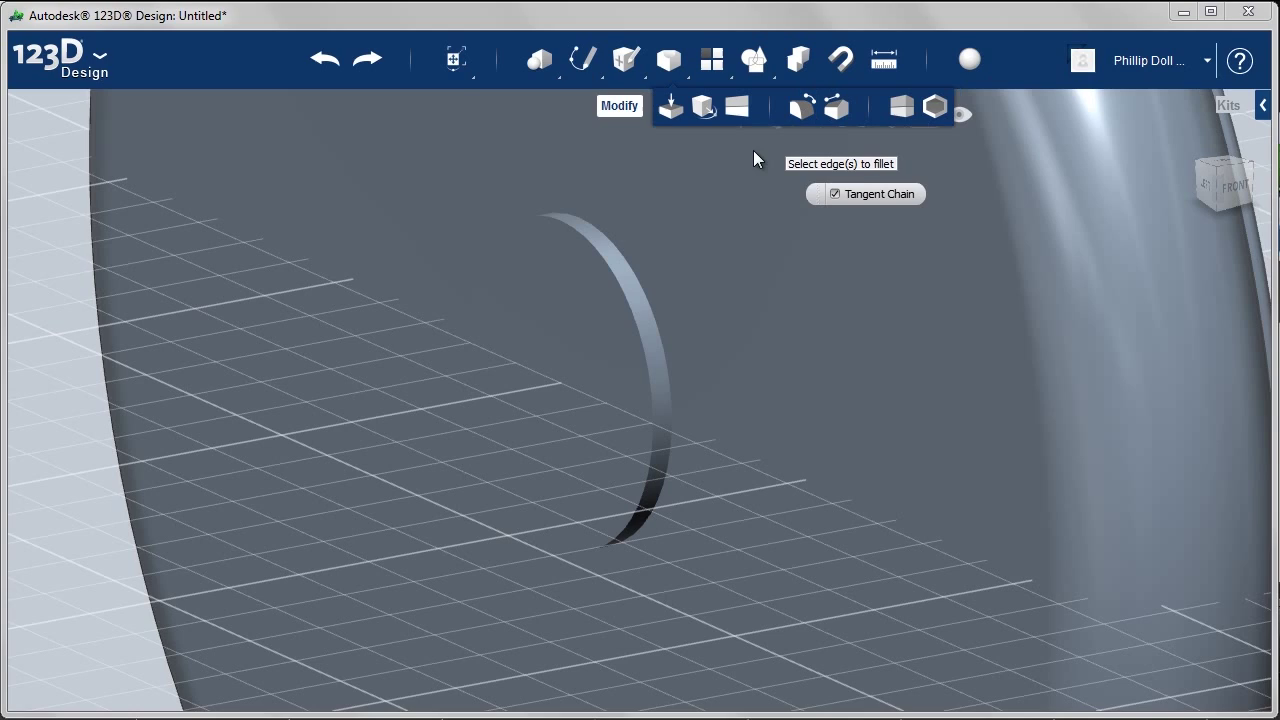
{"action": "left_click", "coordinate": [552, 556]}
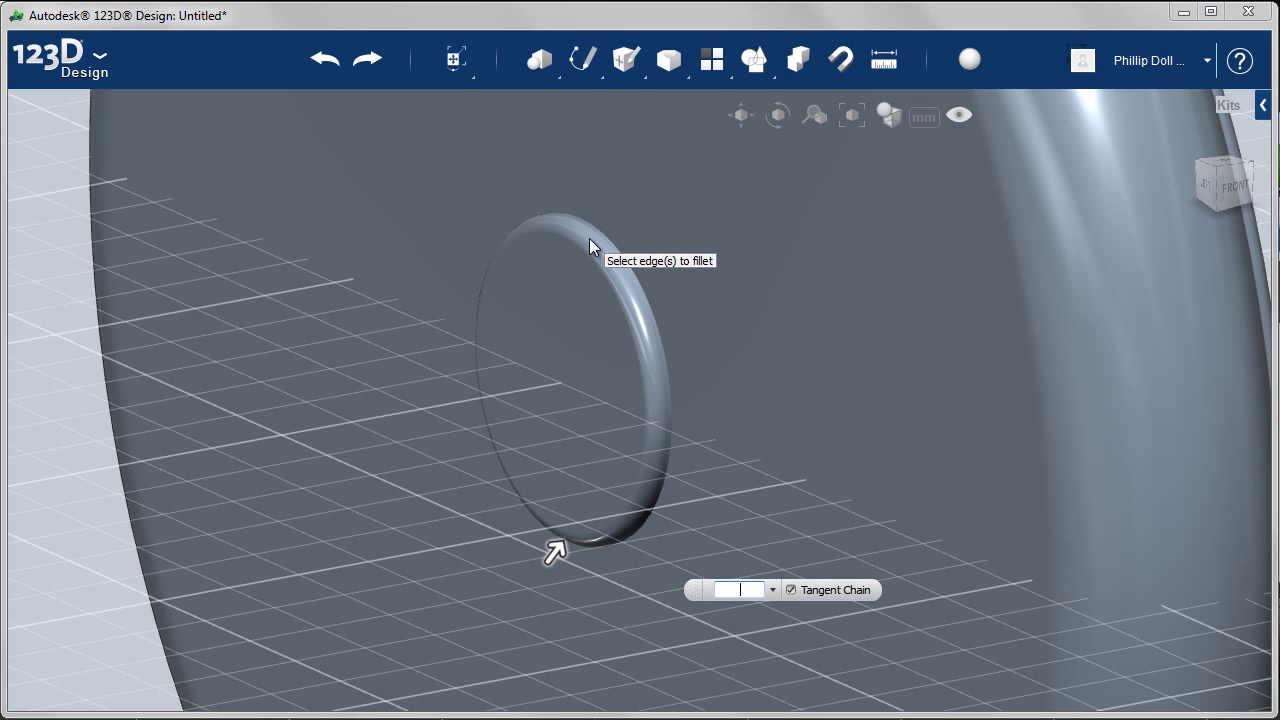
{"action": "left_click", "coordinate": [556, 548]}
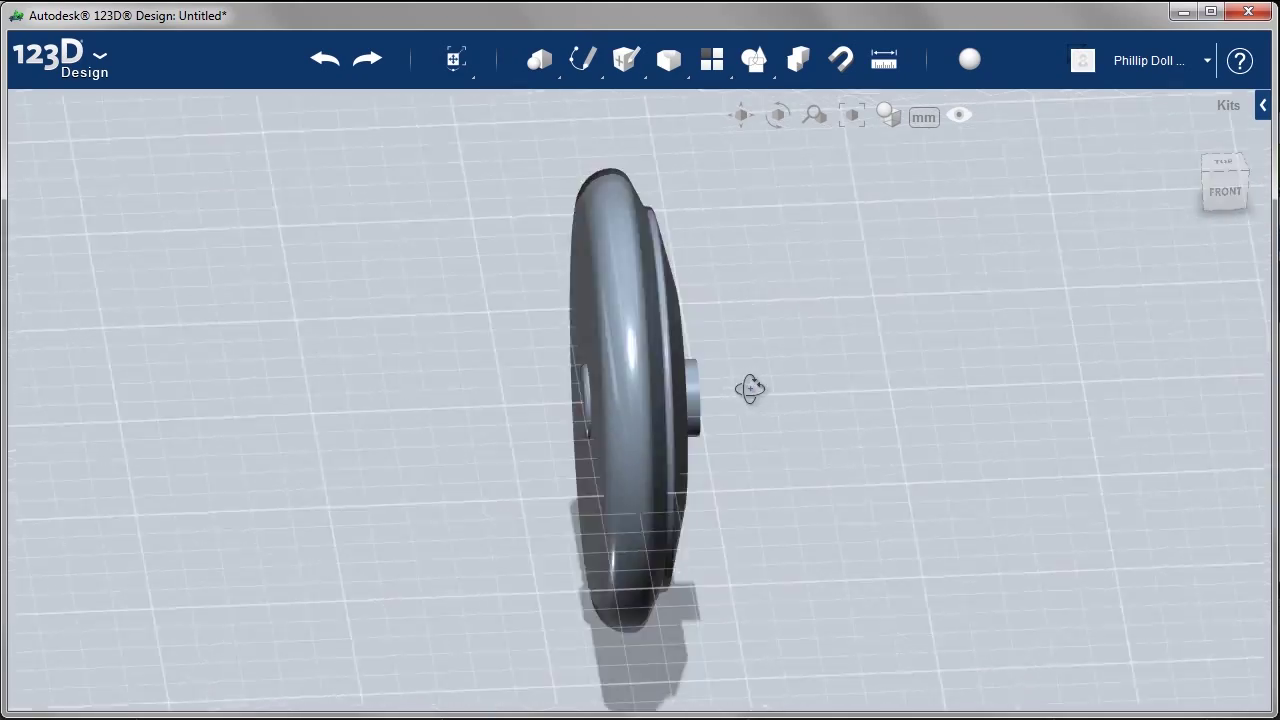
{"action": "left_click_drag", "start_coordinate": [750, 388], "coordinate": [804, 362]}
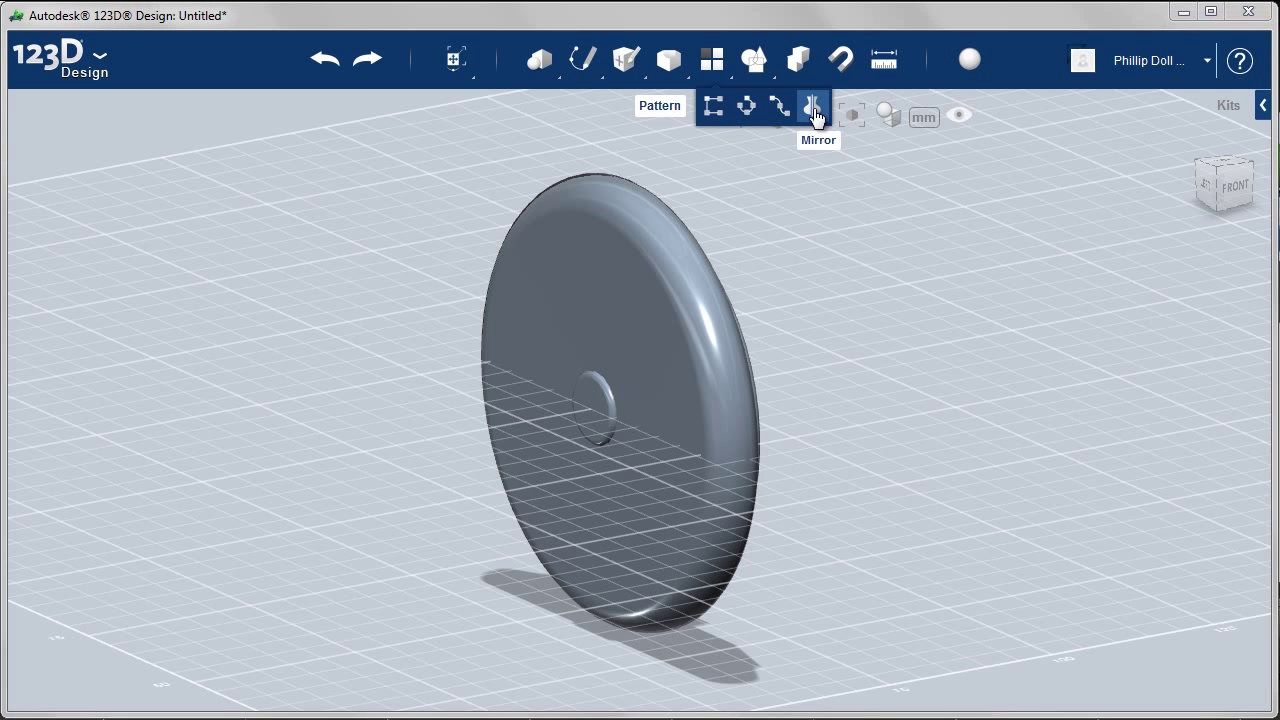
Step: Start a Mirror pattern with the yo-yo half and its pin as the body to mirror
{"action": "left_click", "coordinate": [812, 104]}
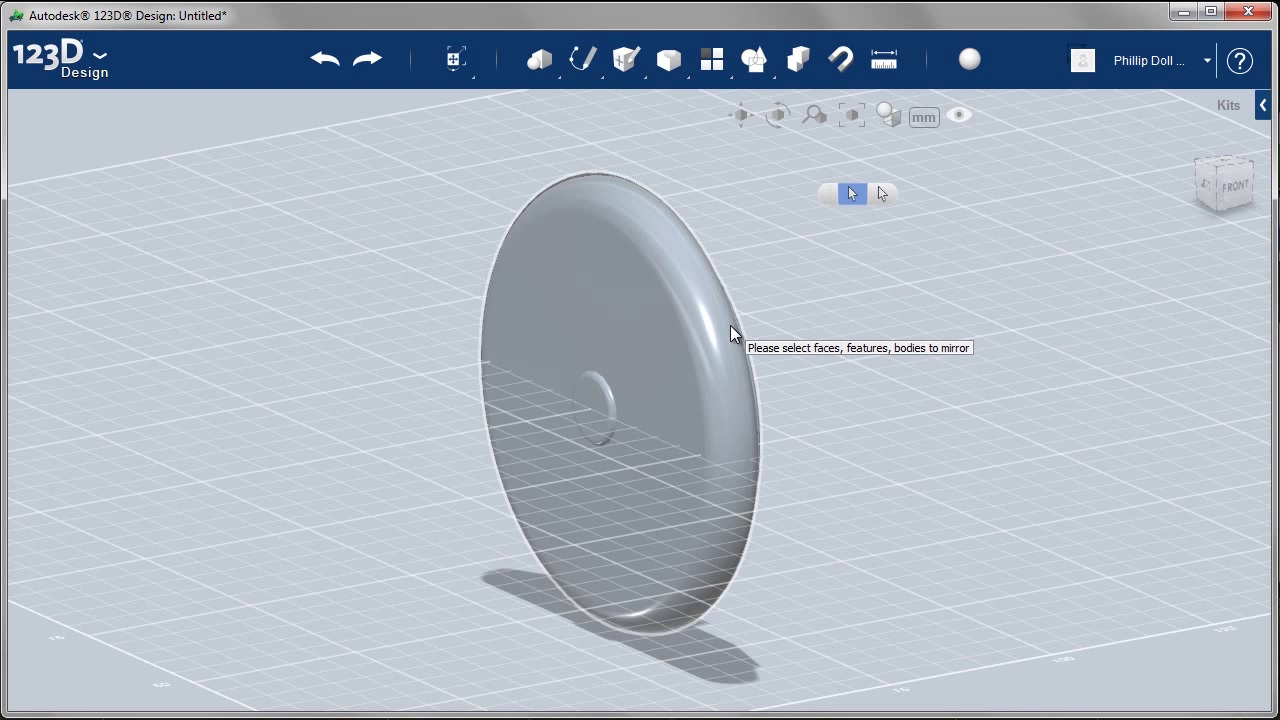
{"action": "left_click", "coordinate": [620, 410]}
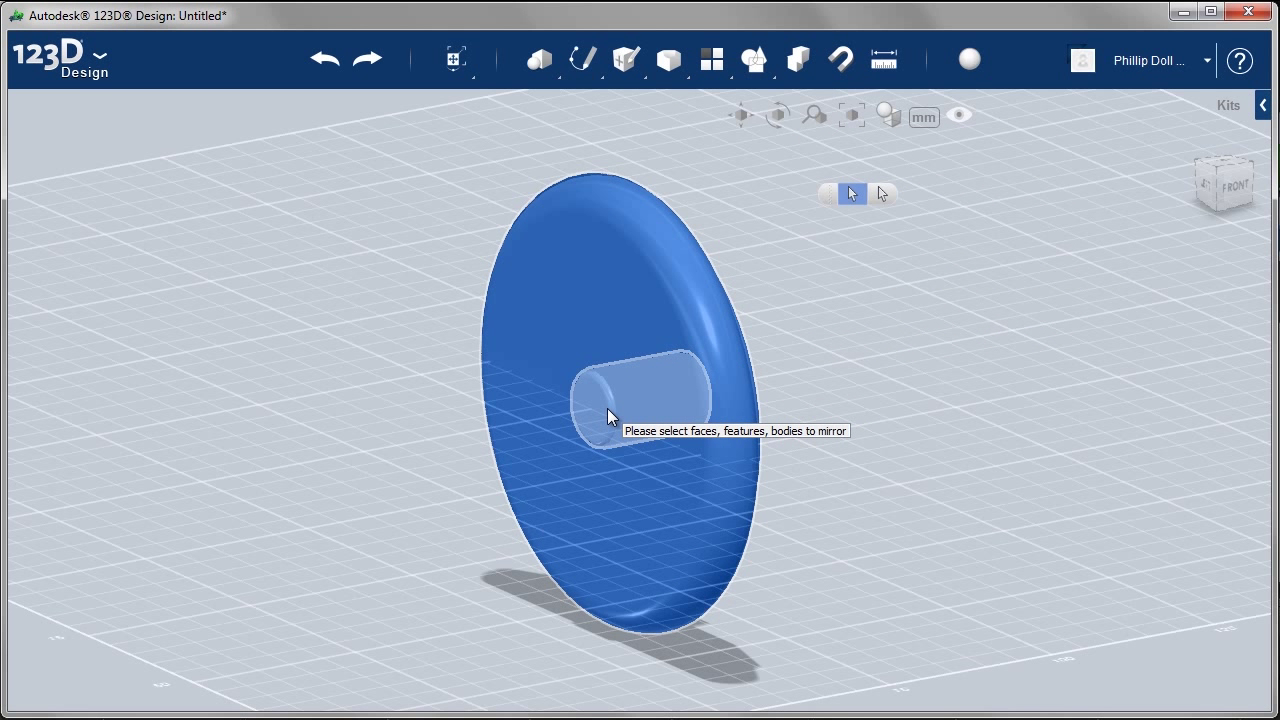